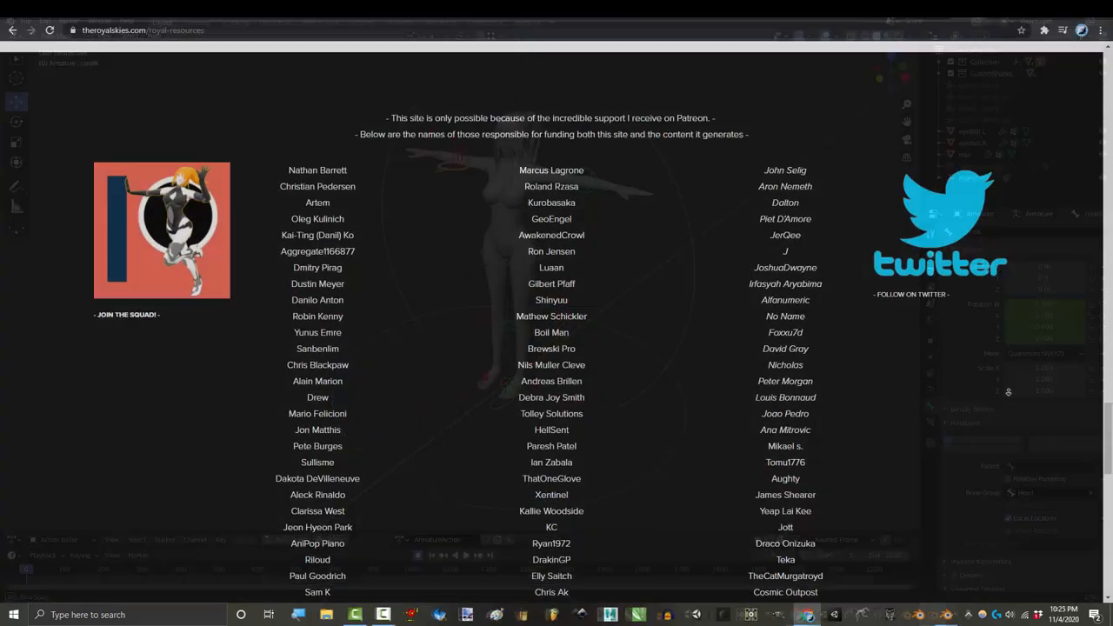
# - Scroll the rig properties and switch back to showing the main rig control bones
pyautogui.scroll(-3)
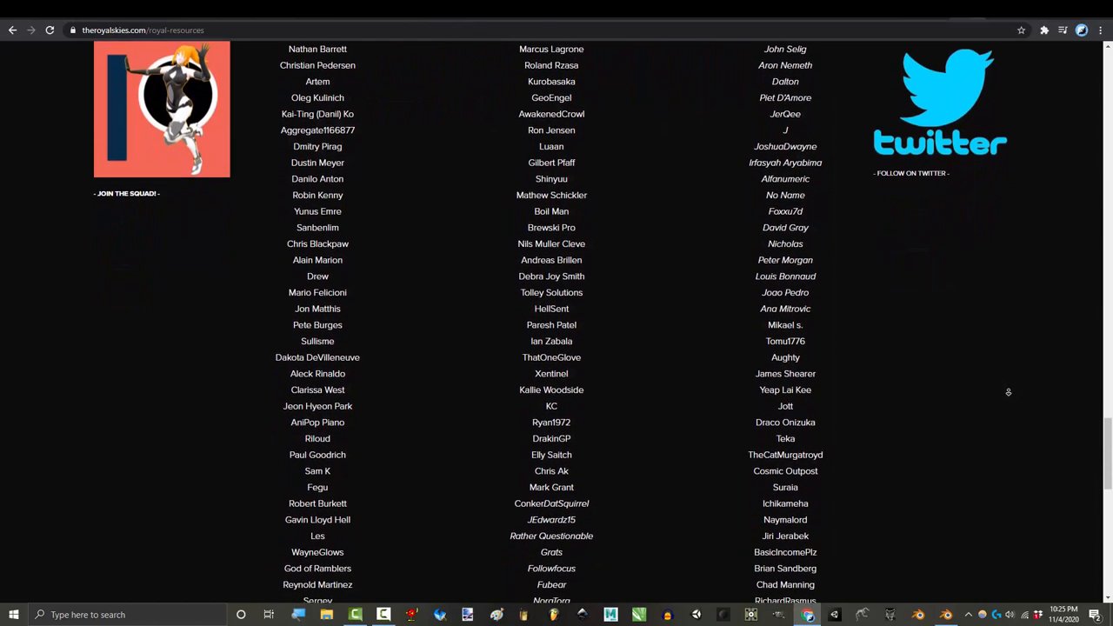
pyautogui.scroll(-3)
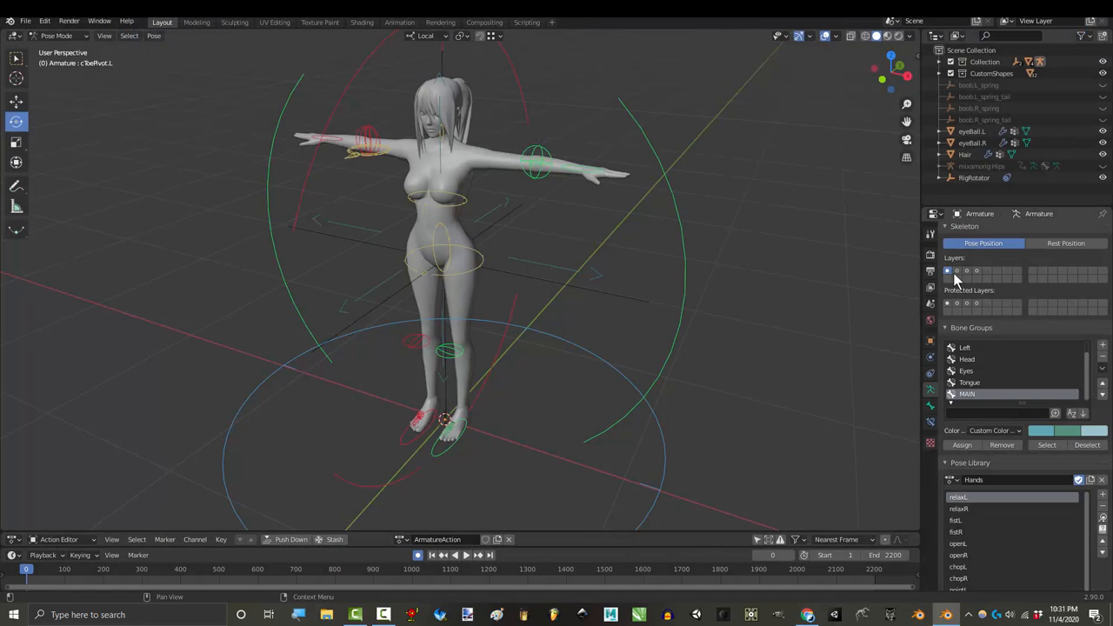
pyautogui.click(956, 270)
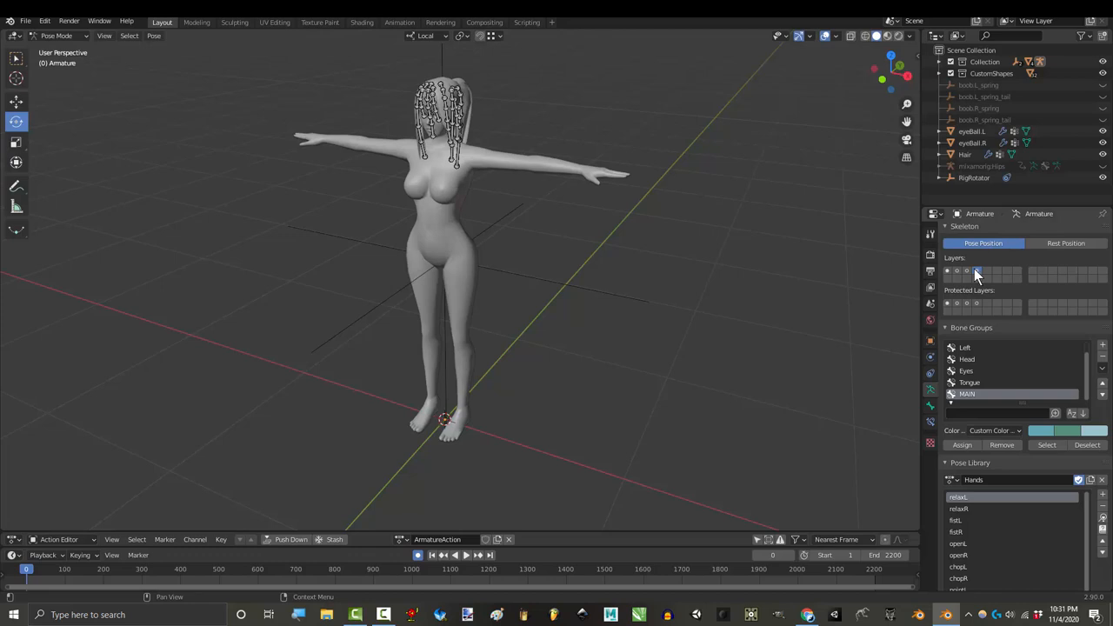
pyautogui.click(947, 271)
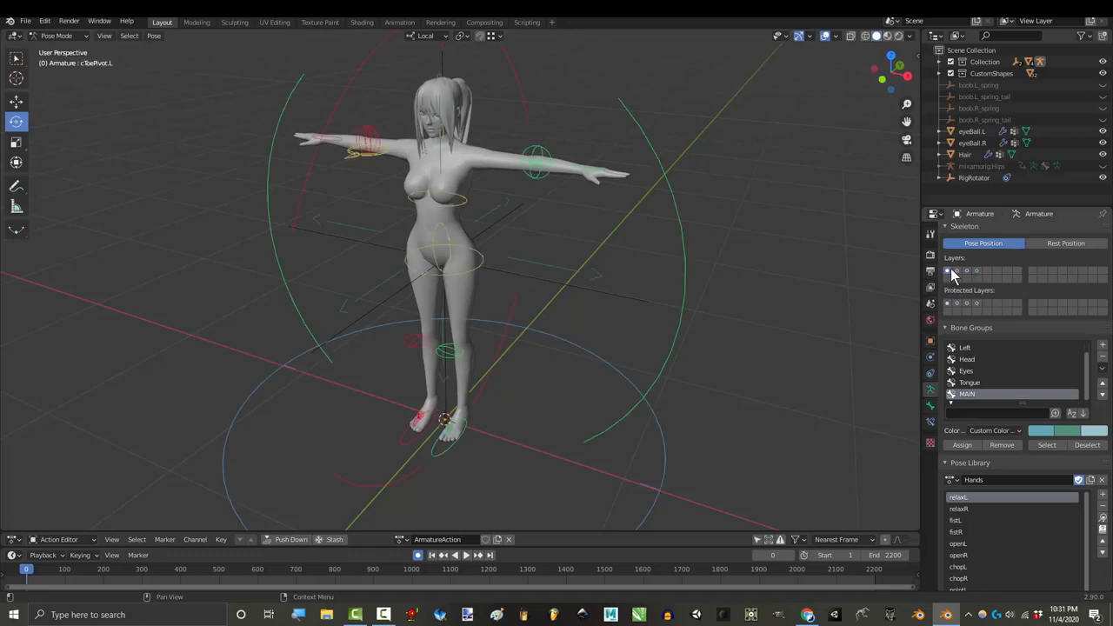
pyautogui.click(92, 568)
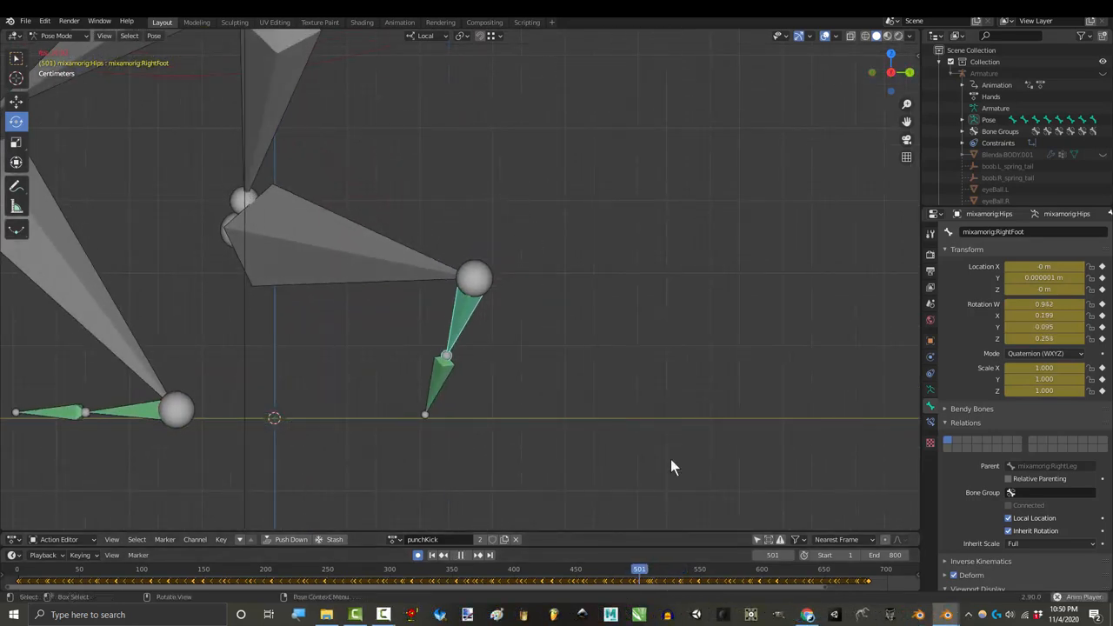
# - Scrub frames of the punchKick action to check the feet stay above the floor
pyautogui.click(461, 555)
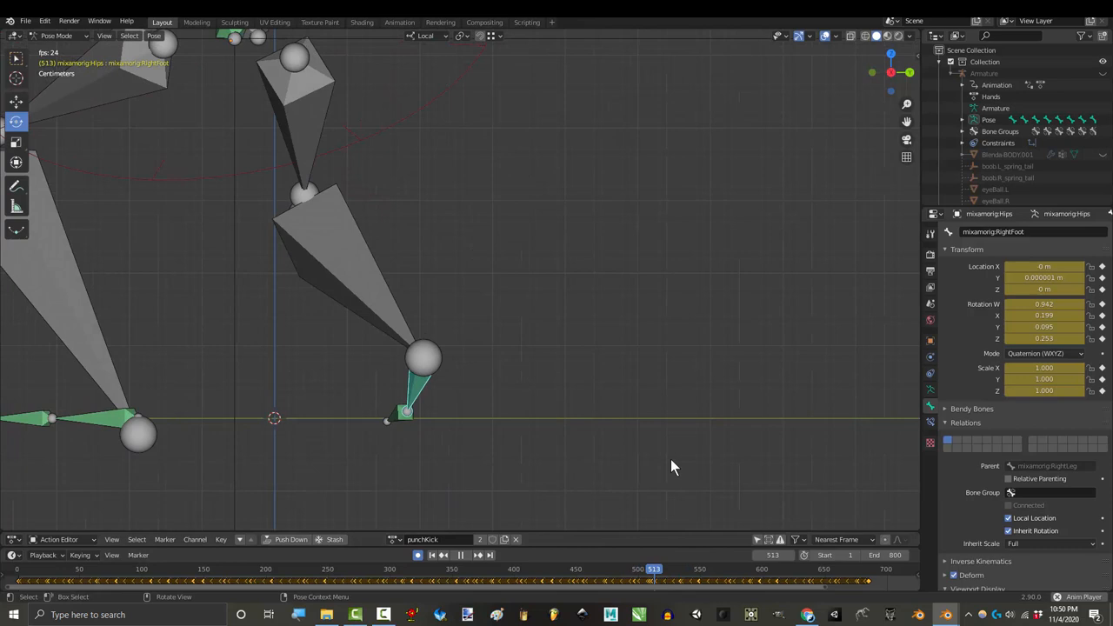
pyautogui.click(664, 569)
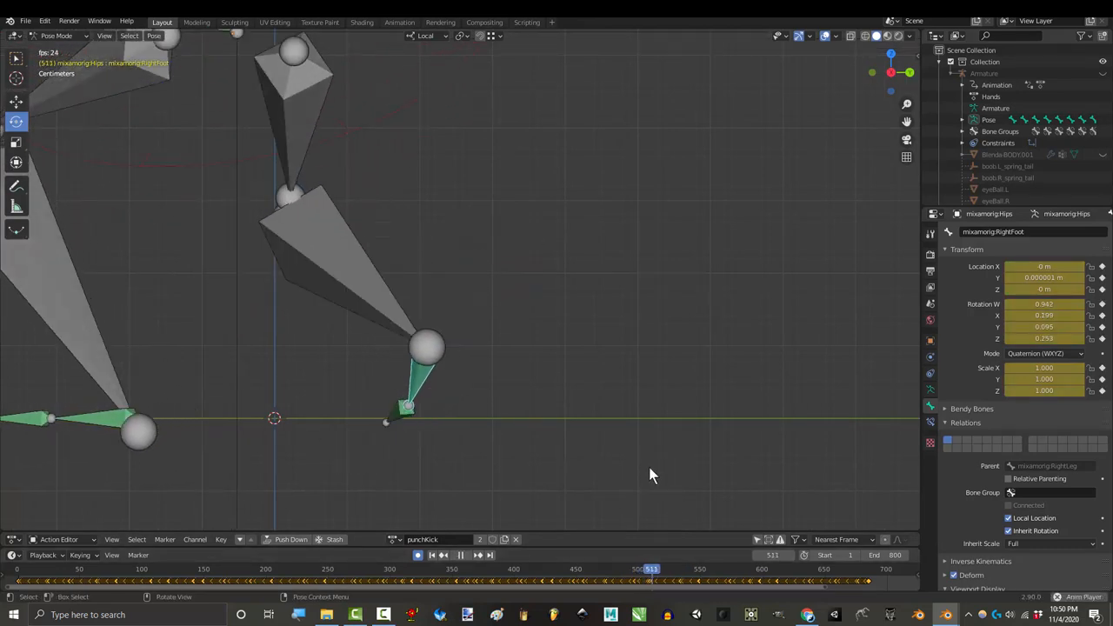
pyautogui.click(639, 568)
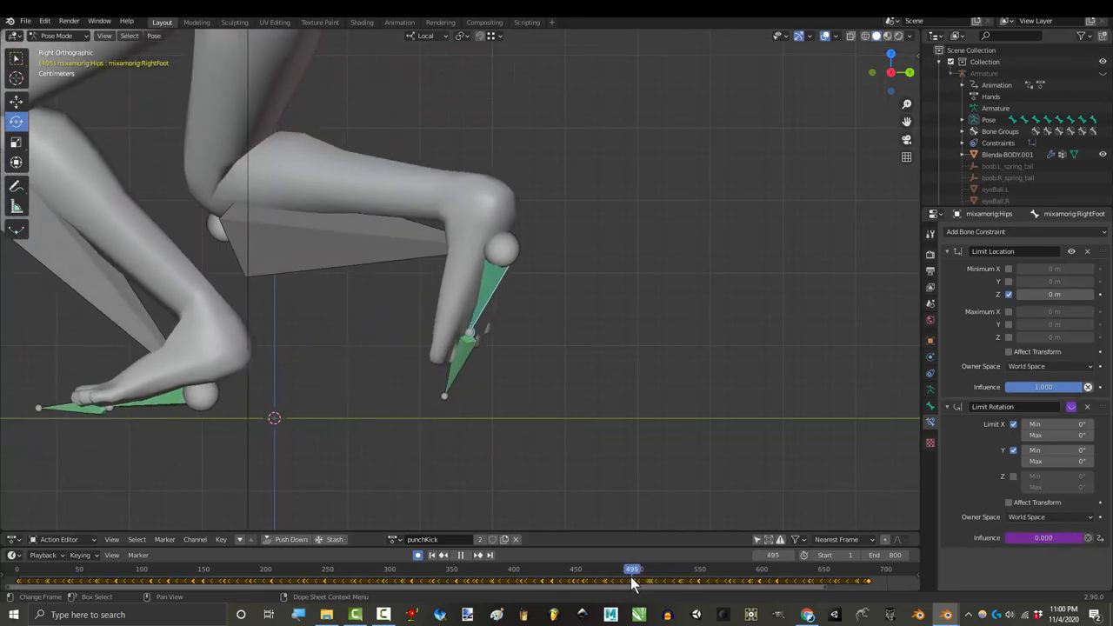
pyautogui.moveTo(630, 569); pyautogui.dragTo(621, 569)
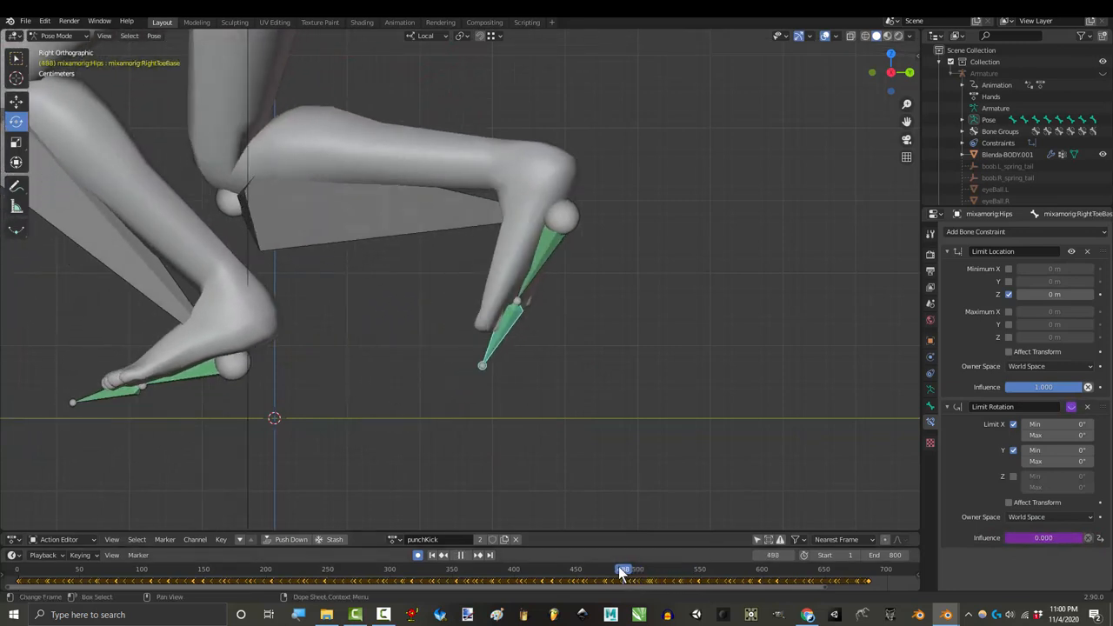
pyautogui.click(650, 569)
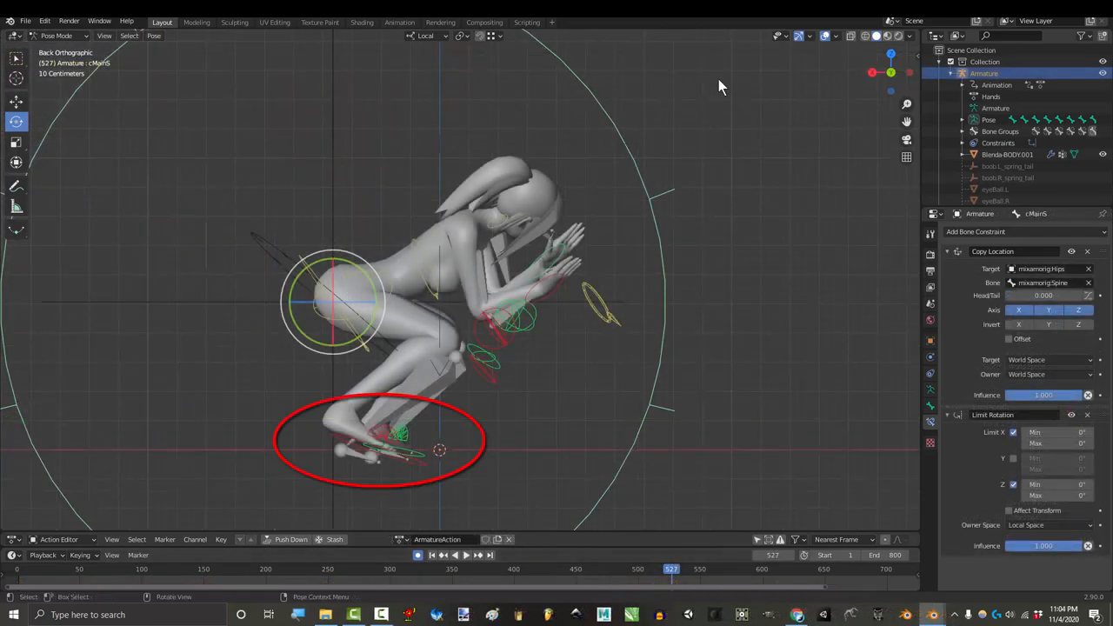
# - Load the armored character rig posed at frame 1137 of the 000-All action
pyautogui.press('r')
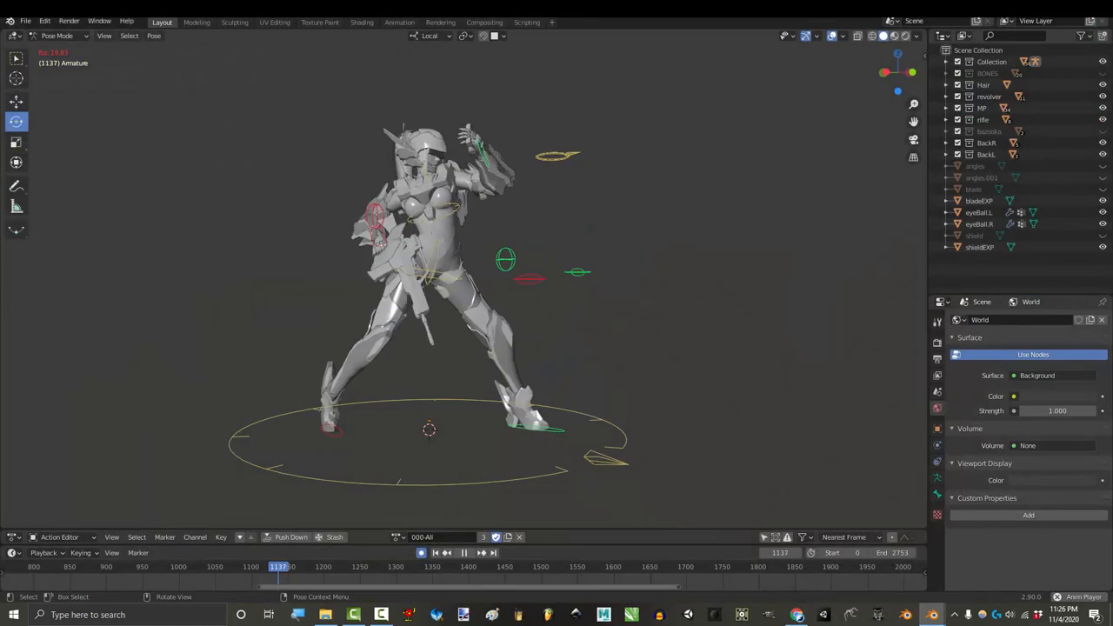
# - Play the armored character's 000-All action to watch its fighting moves
pyautogui.click(463, 552)
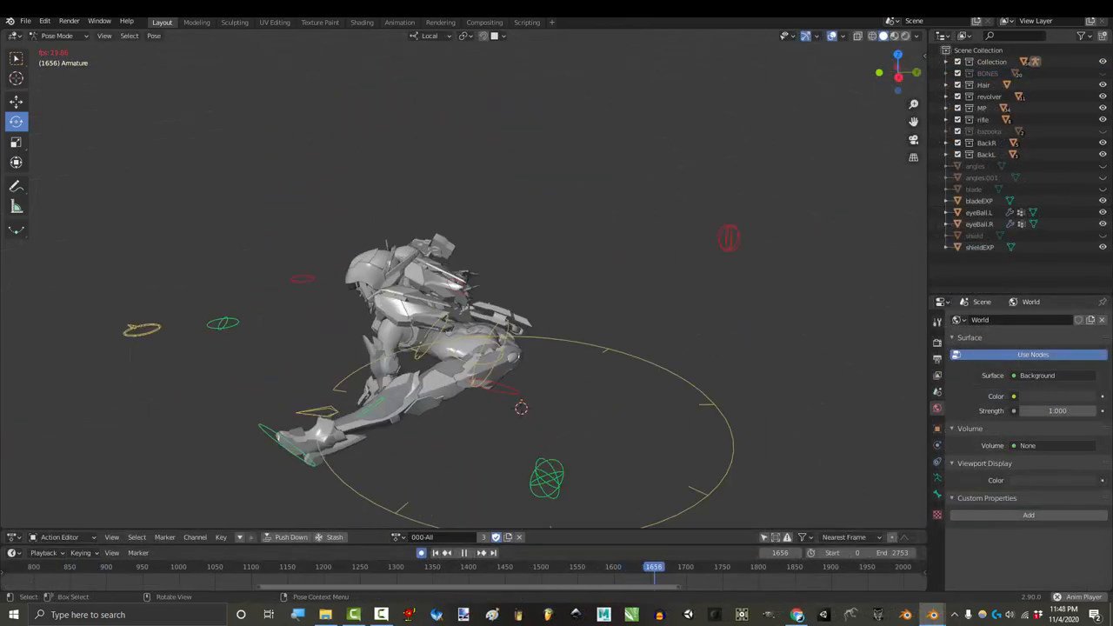
pyautogui.click(446, 552)
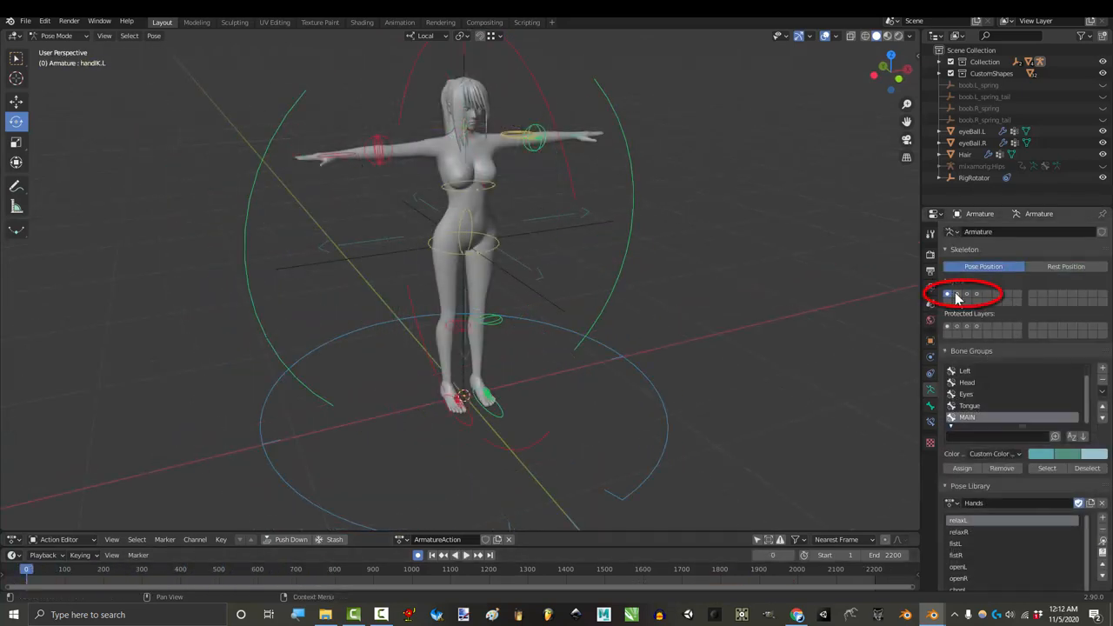
# - Show bone layer 1's main controls and play the dance animation to frame 1118
pyautogui.click(947, 293)
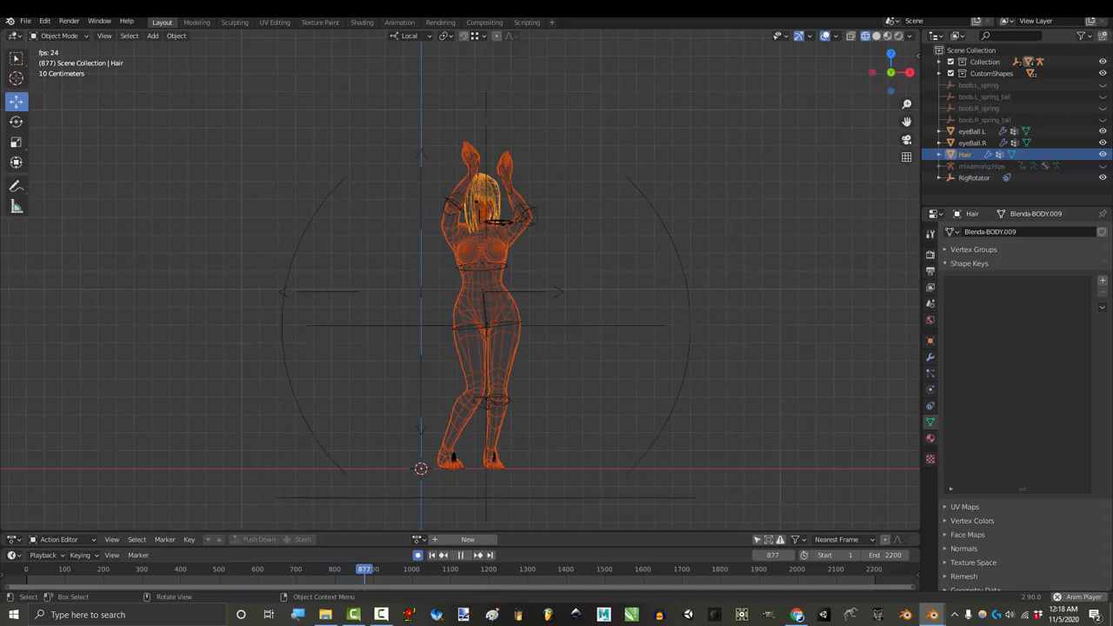
pyautogui.click(447, 555)
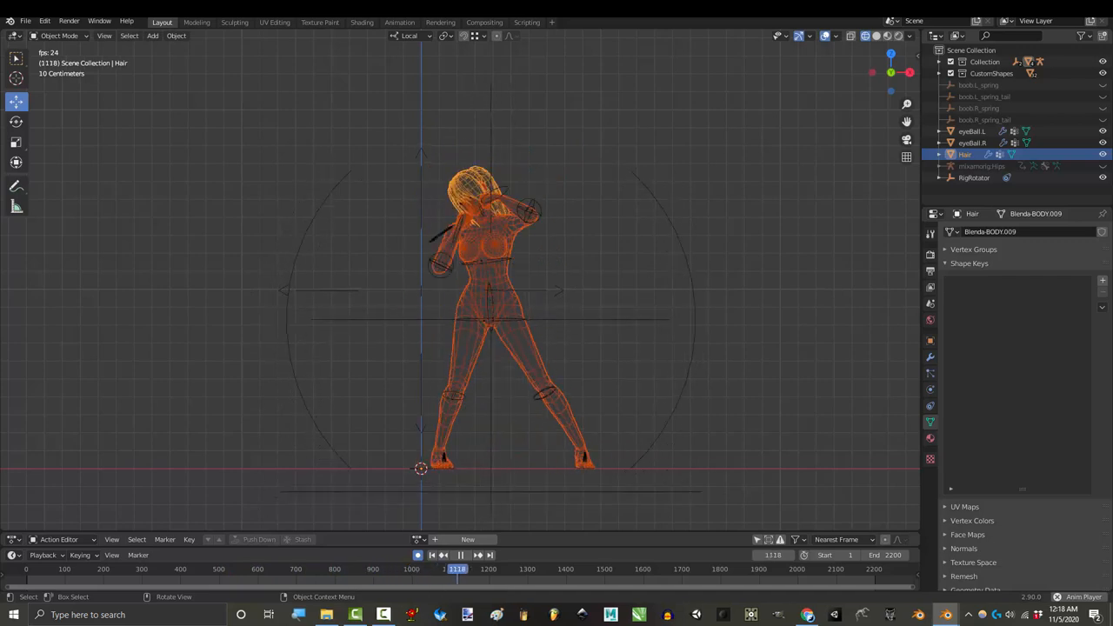